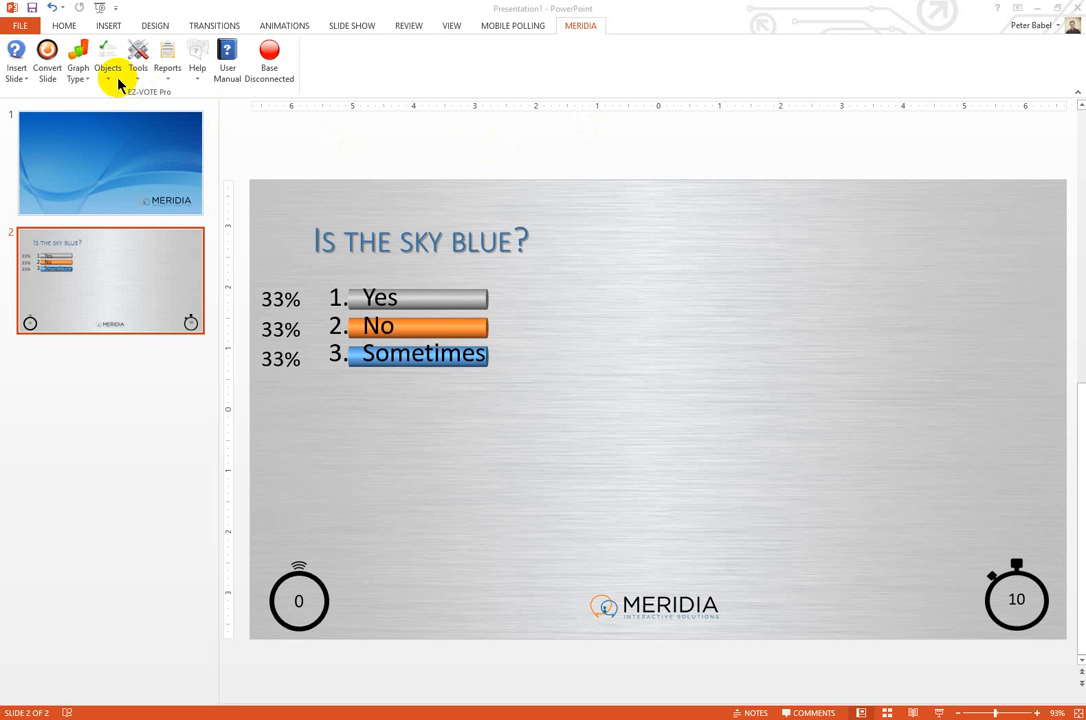
Choose Assign Points/Correct Answers from the MERIDIA Objects dropdown
click(108, 60)
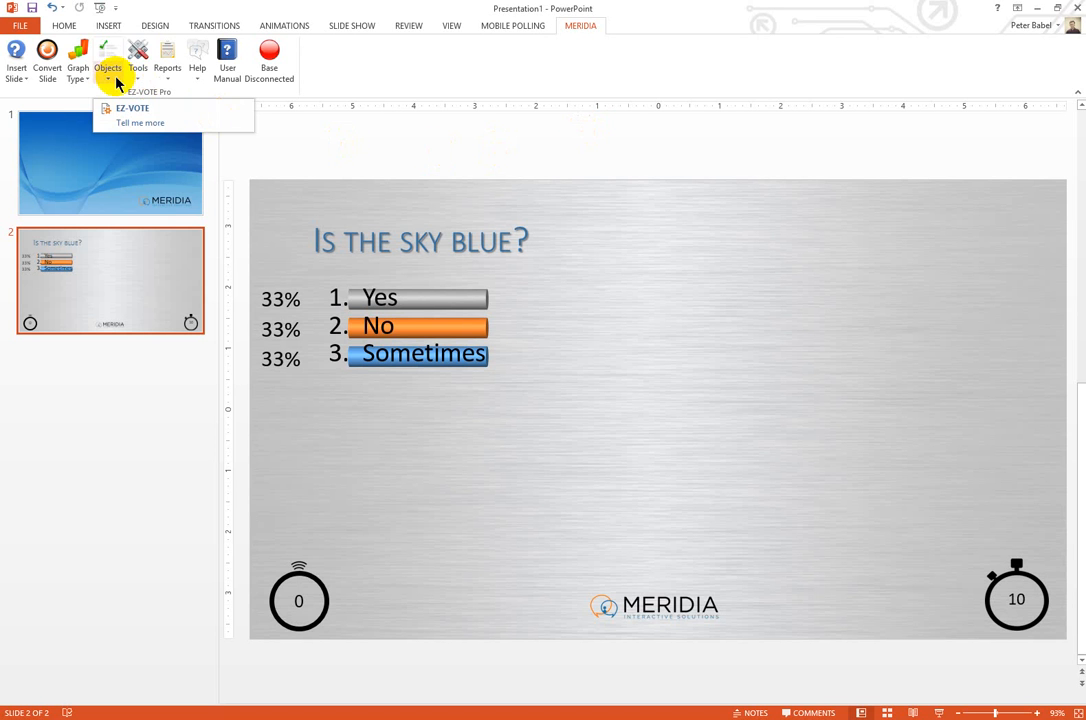
click(108, 60)
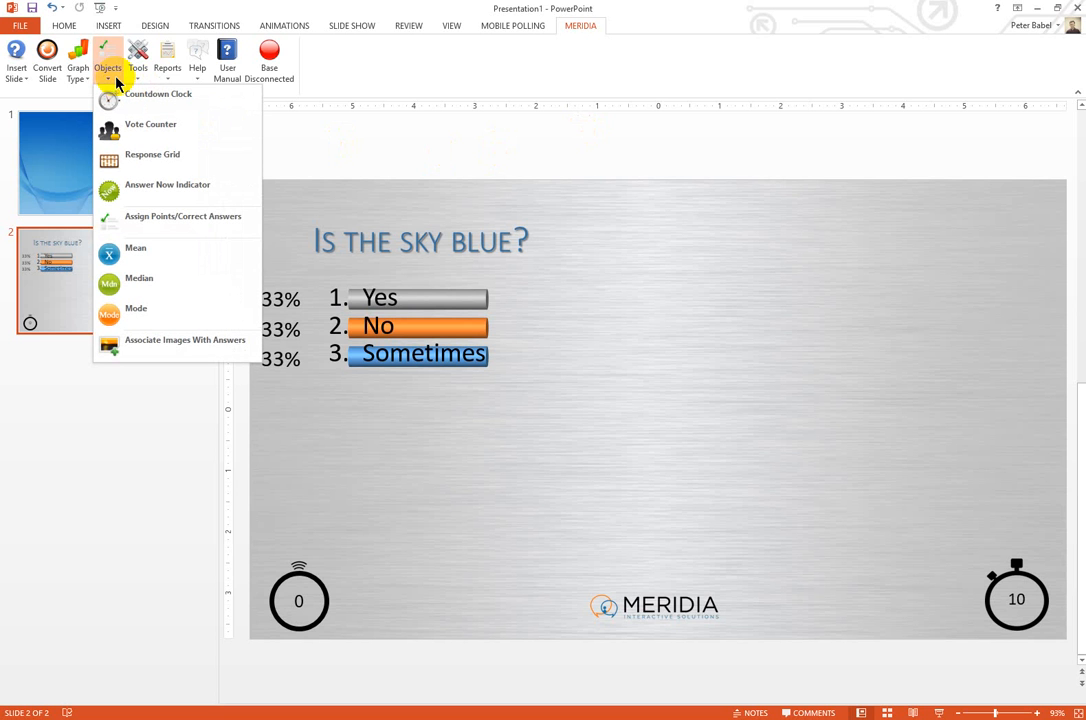
mouse_move(183, 216)
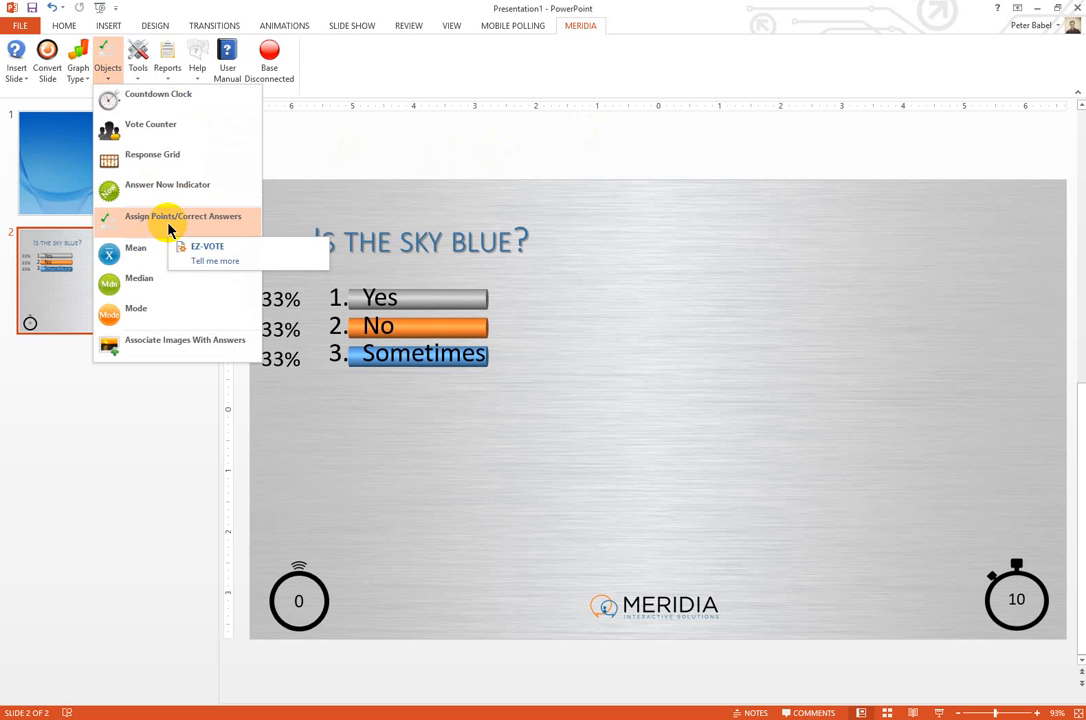
click(183, 216)
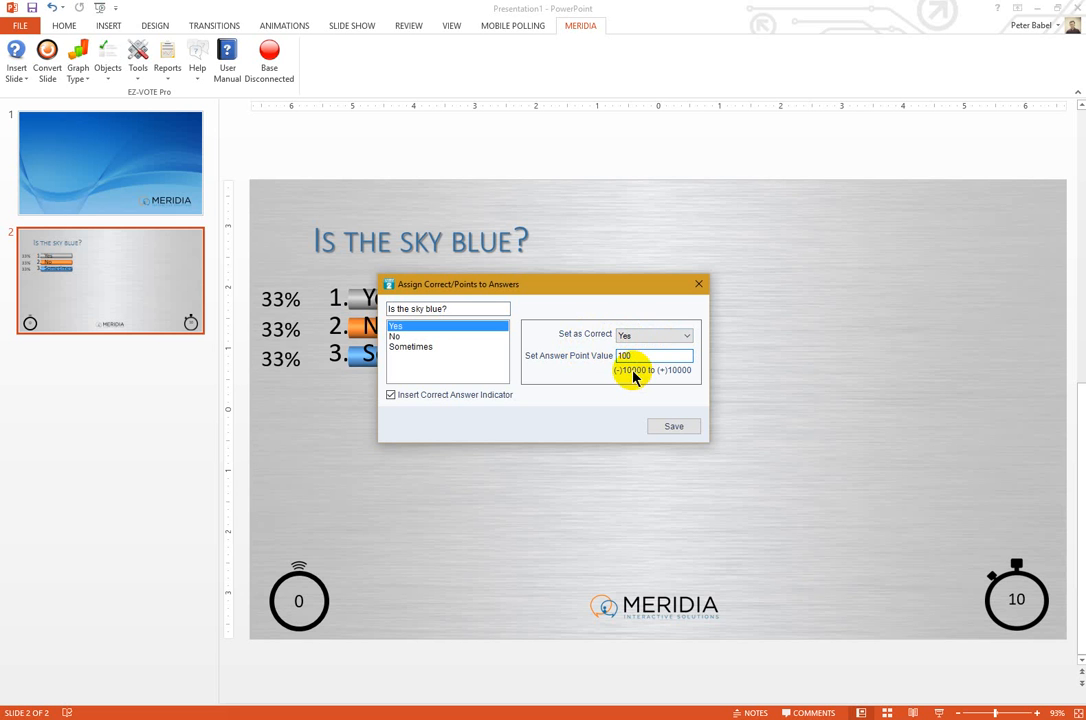
mouse_move(683, 378)
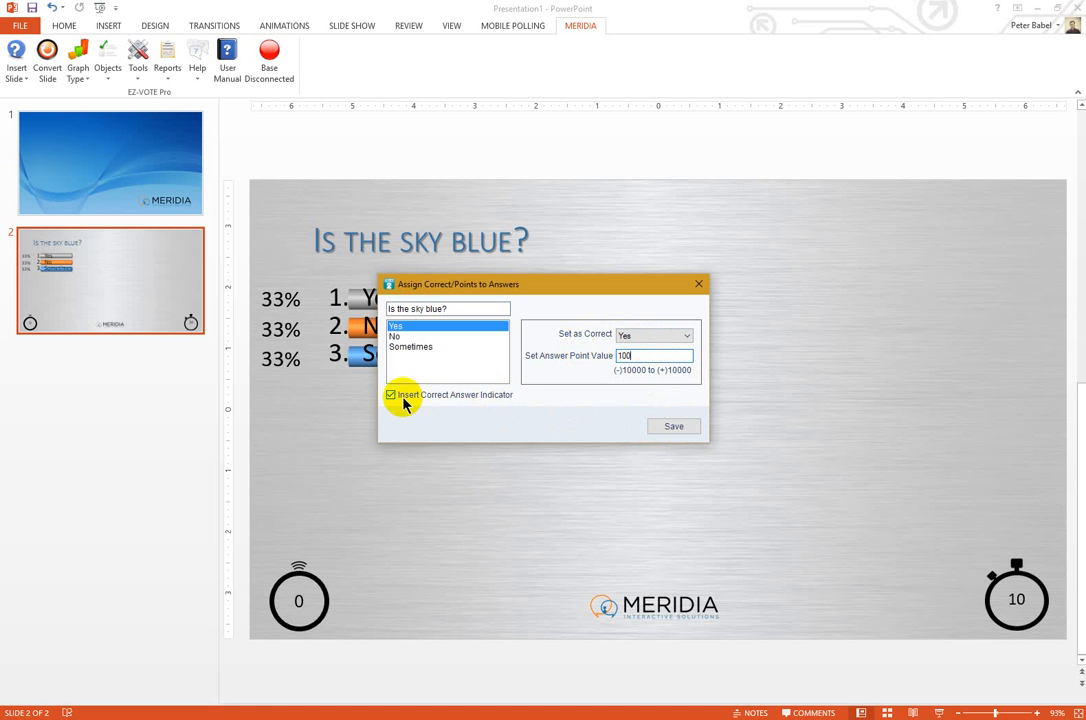
Toggle Insert Correct Answer Indicator off and back on so it stays enabled
click(390, 394)
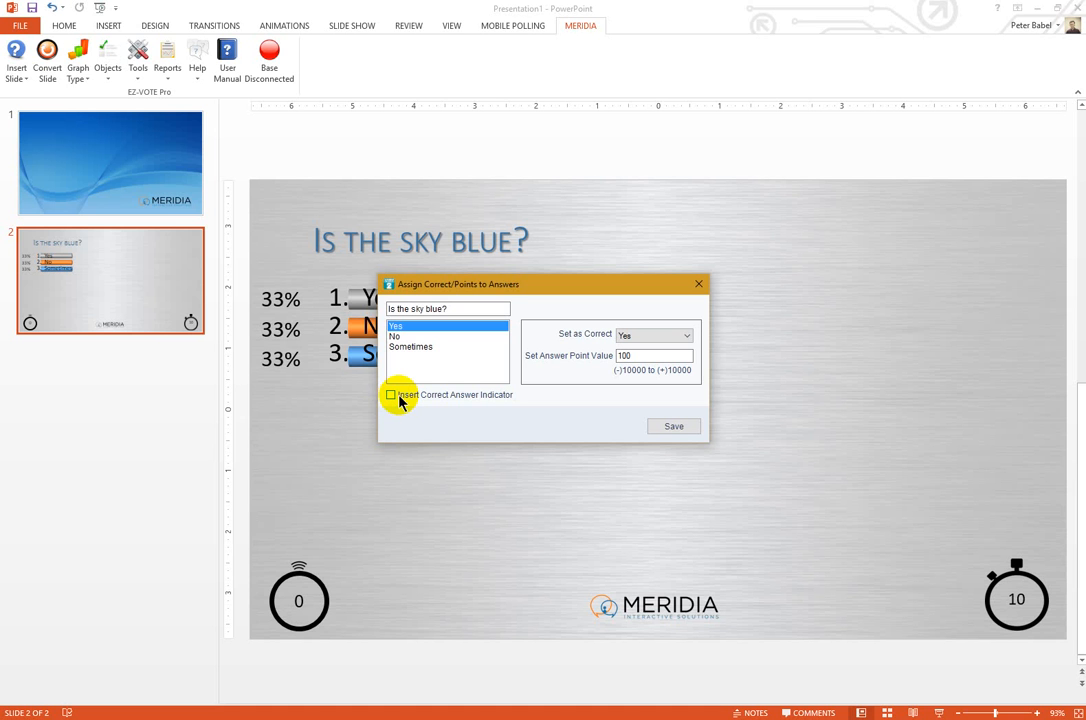
click(391, 394)
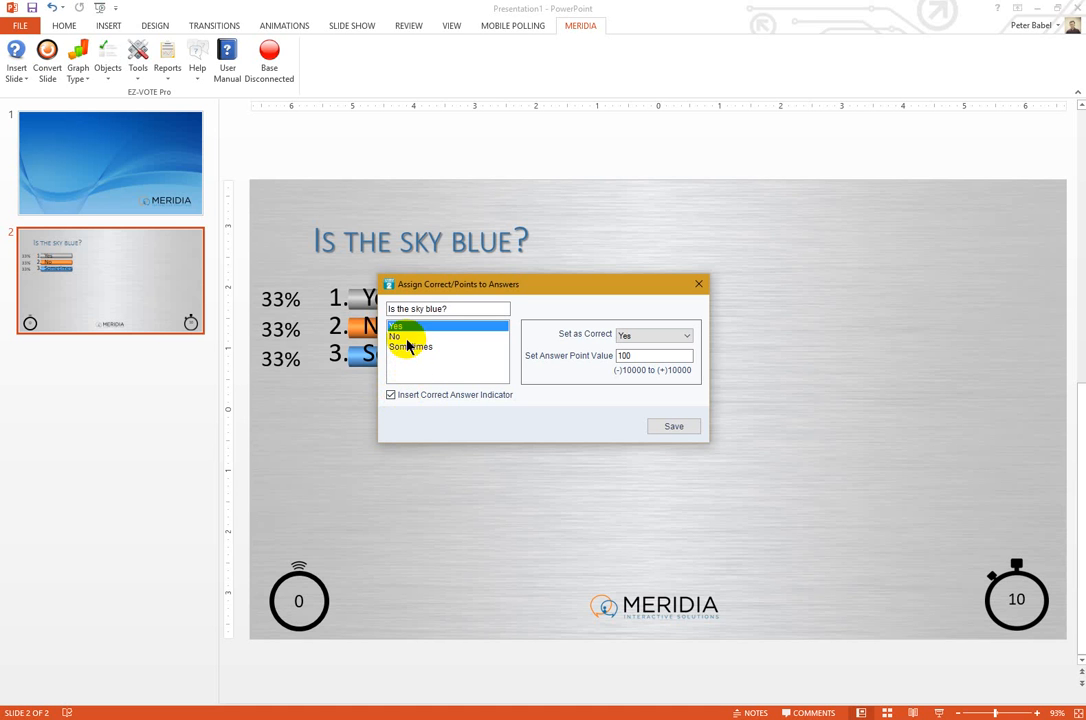
Review the No and Sometimes answer entries in the dialog
click(396, 336)
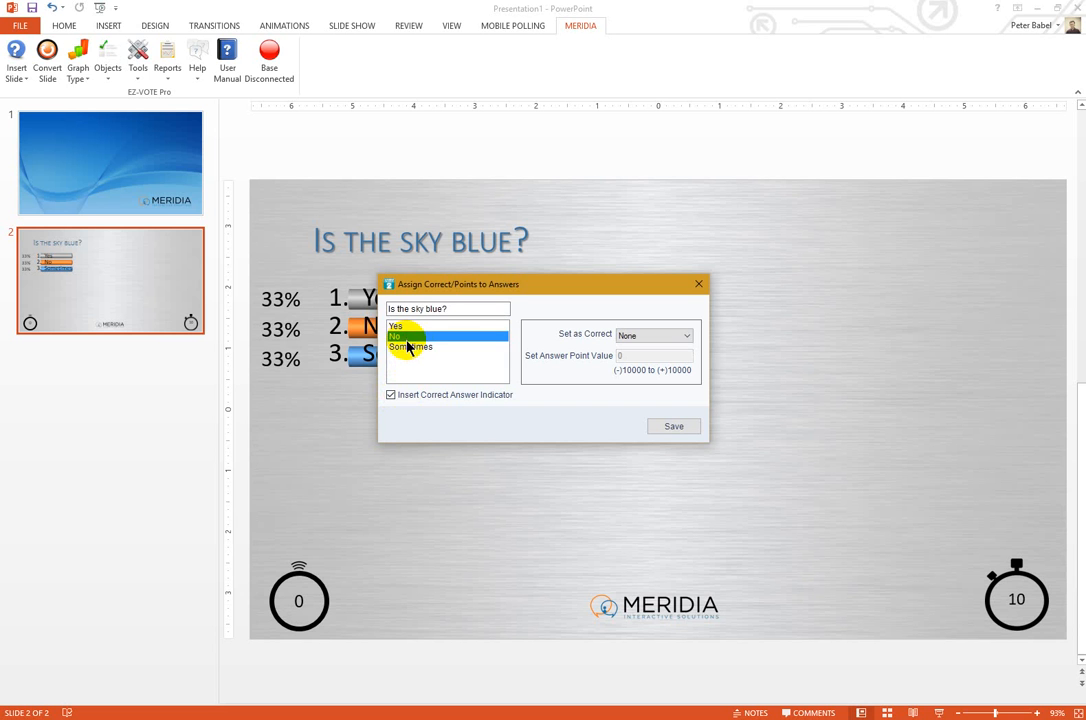
click(410, 347)
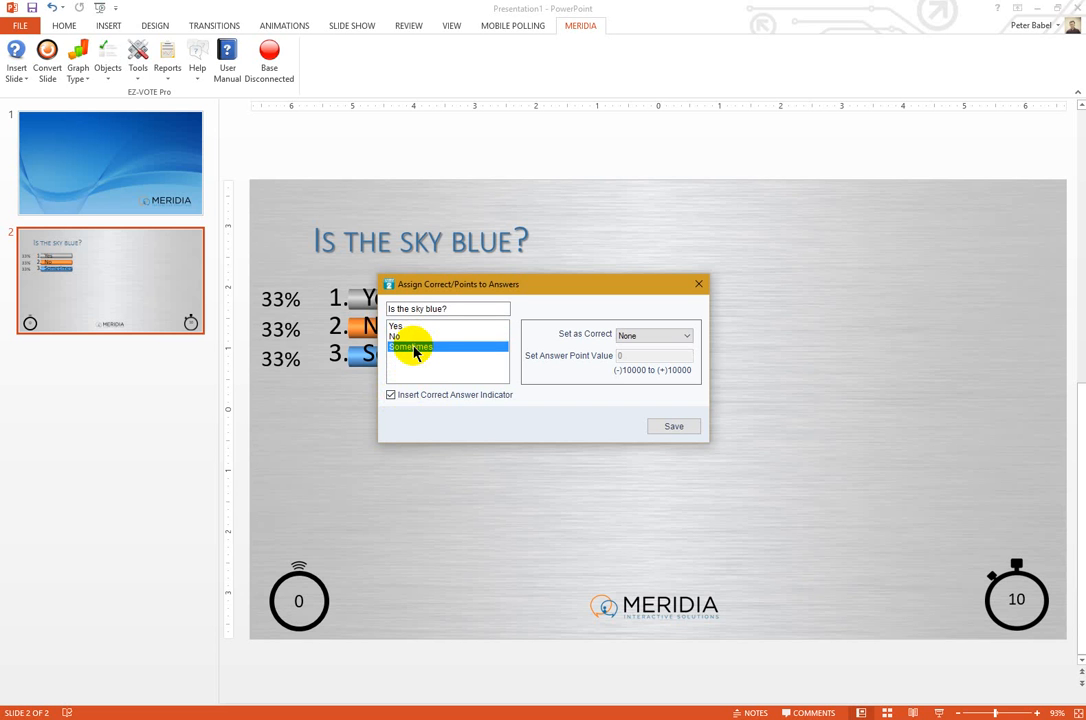
click(410, 336)
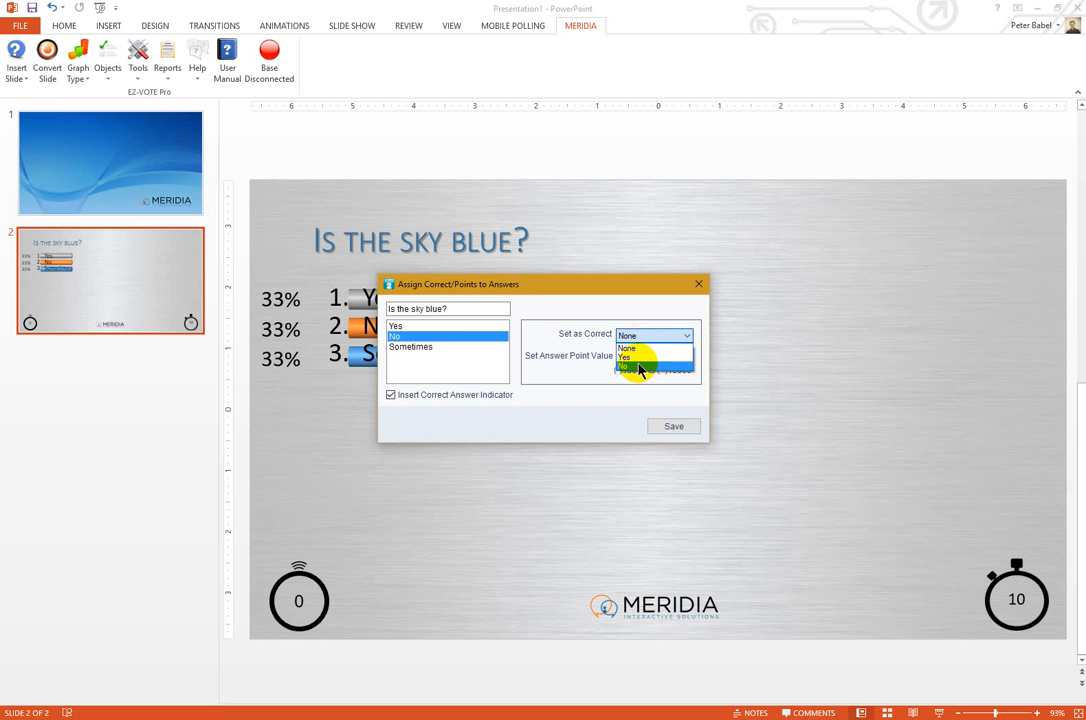
Check the Set as Correct choices, keep Yes correct, and save the answer settings
click(626, 348)
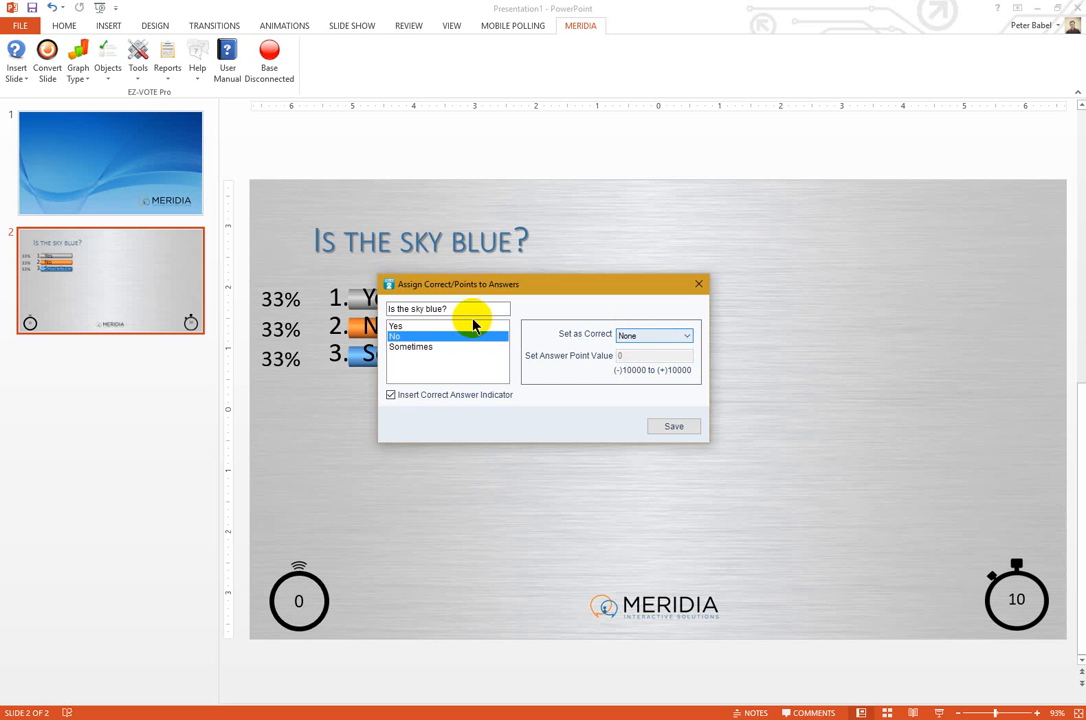
click(420, 325)
text(100)
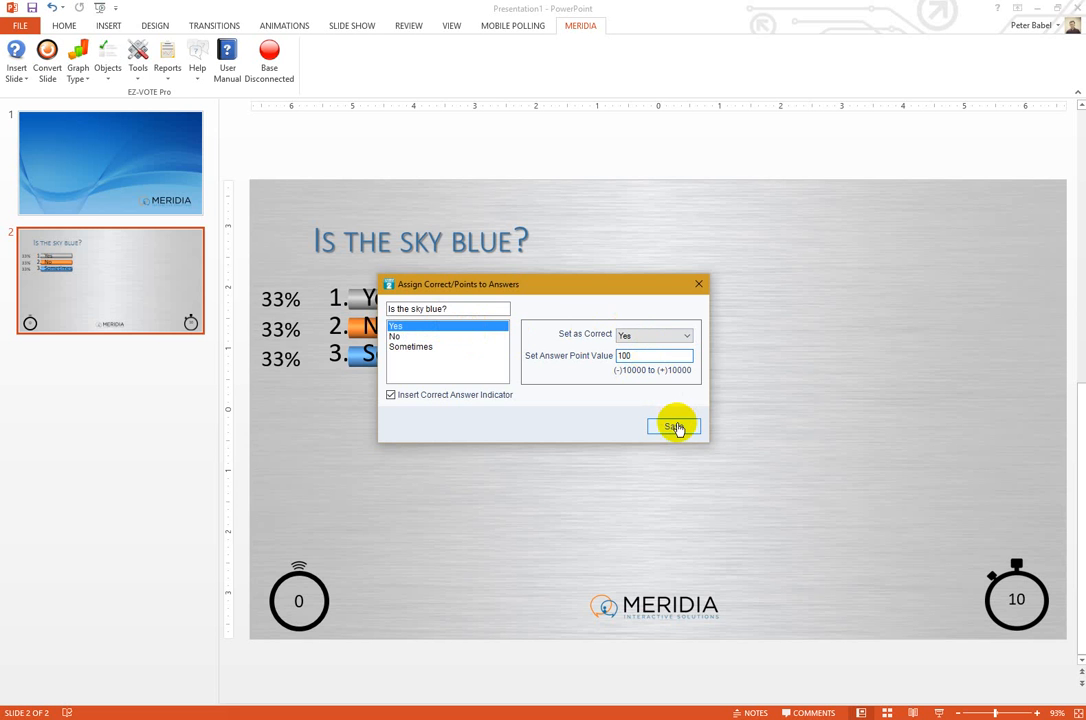
click(672, 426)
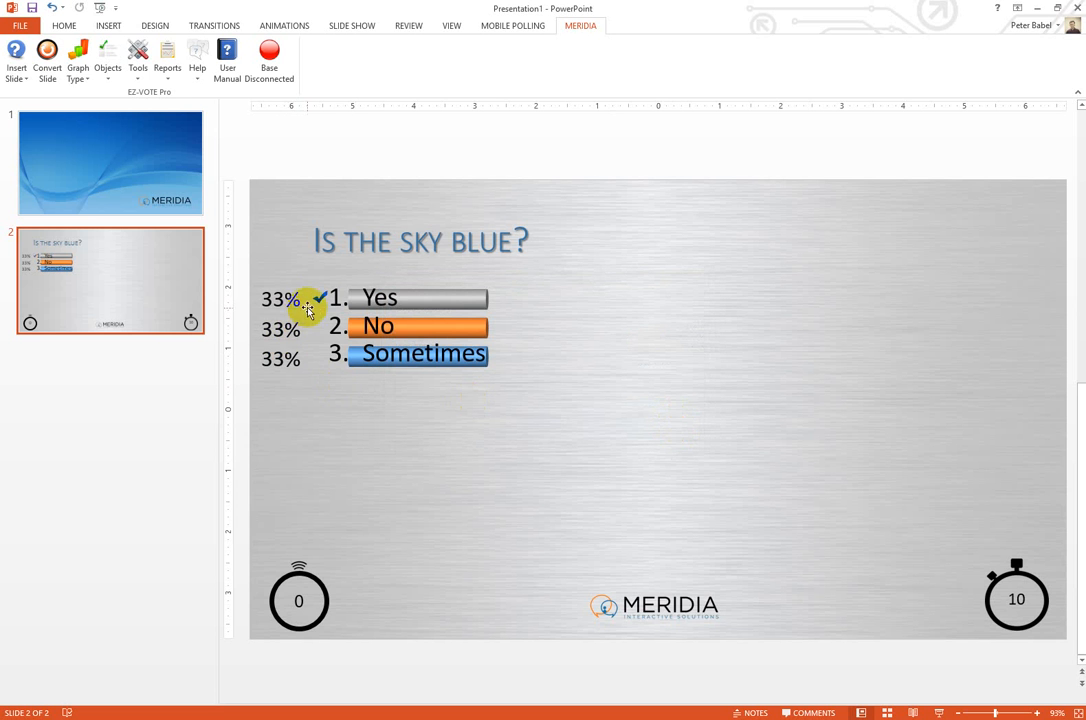